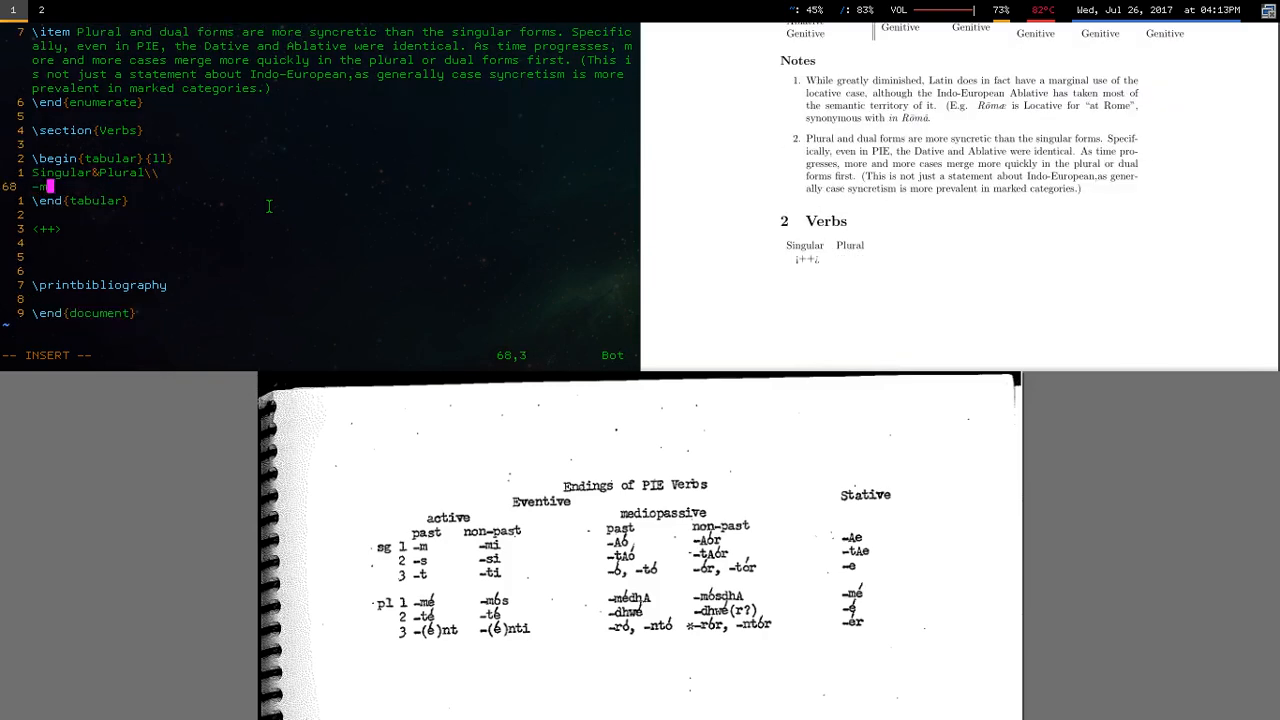
# - Write the PIE and Latin verb-ending tables, then start the Phonology section's consonant tabular
pyautogui.write("m\\'e\\\\")
pyautogui.write('-t')
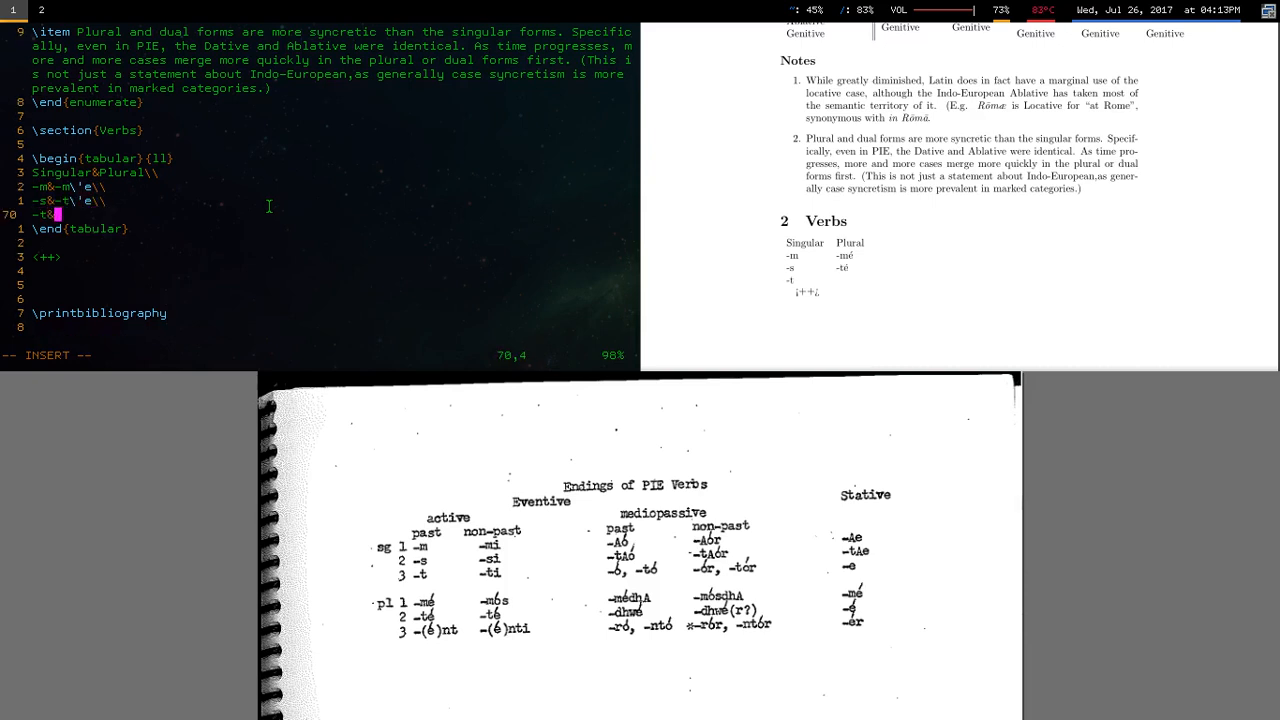
pyautogui.write('&-(e)nt')
pyautogui.write("-ti&-(\\'e)nti")
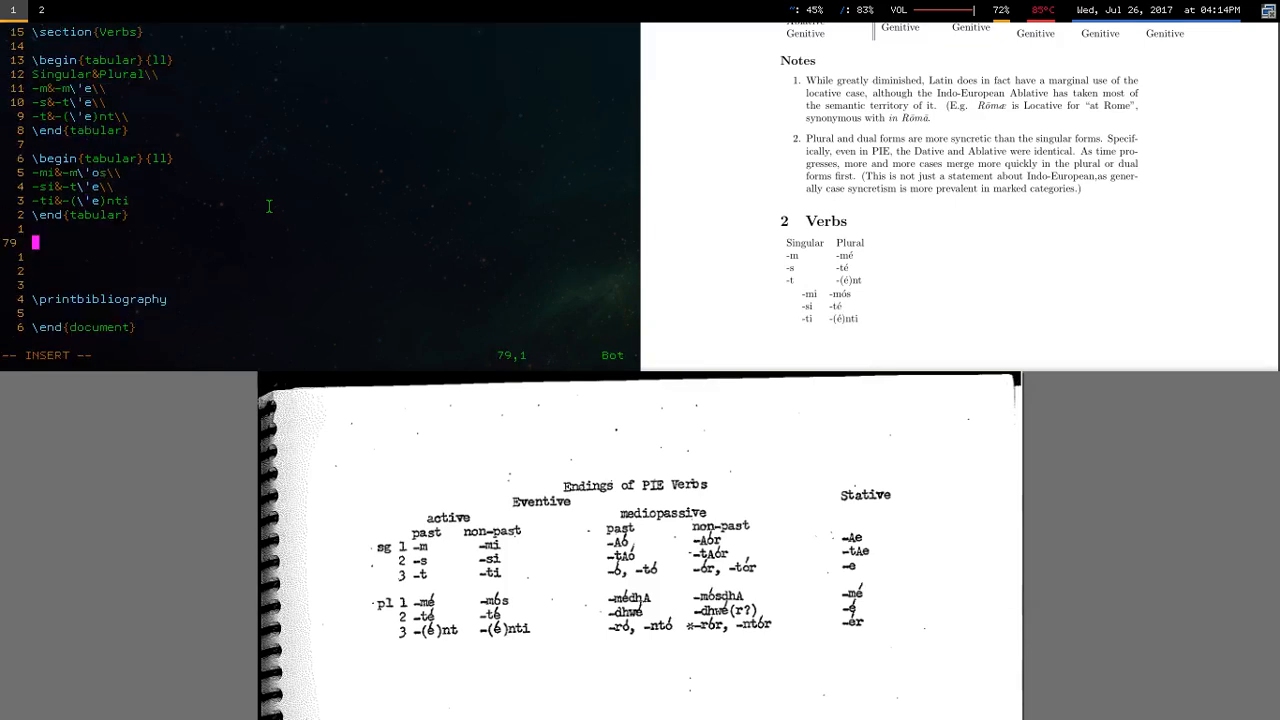
pyautogui.write('asdf')
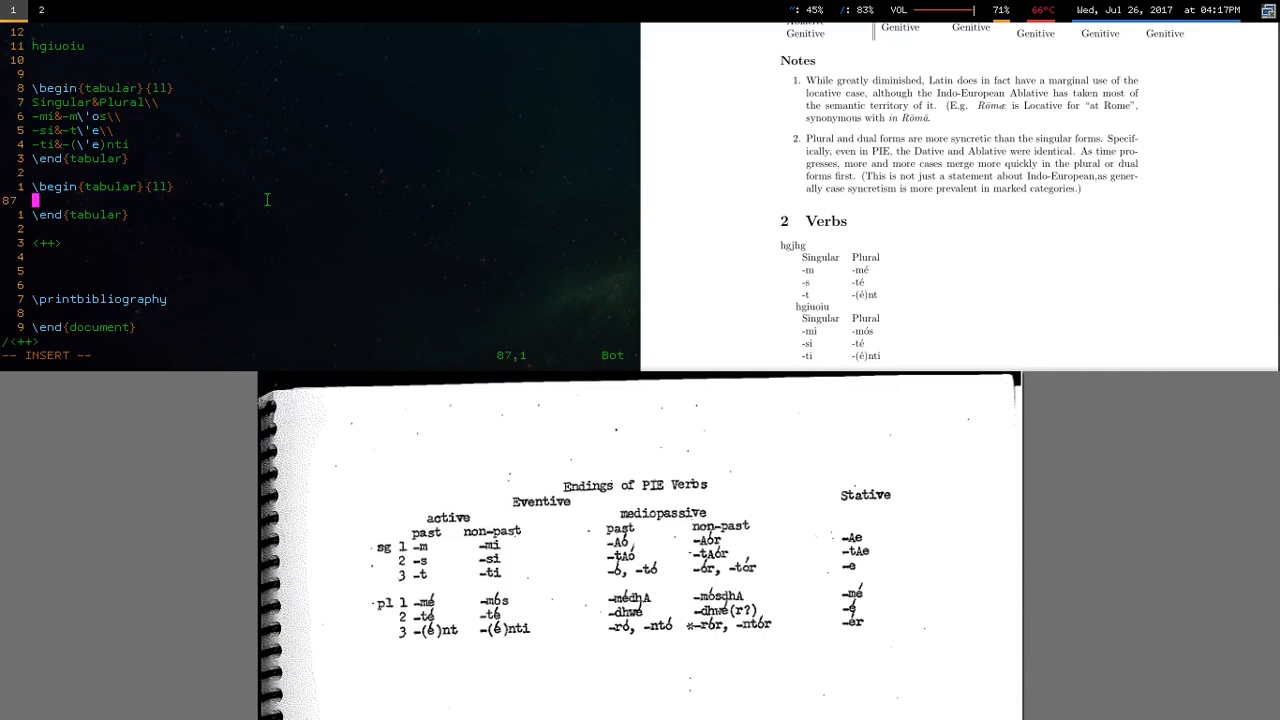
pyautogui.write('-\\=o/-m&-mus\\\\')
pyautogui.write('-t')
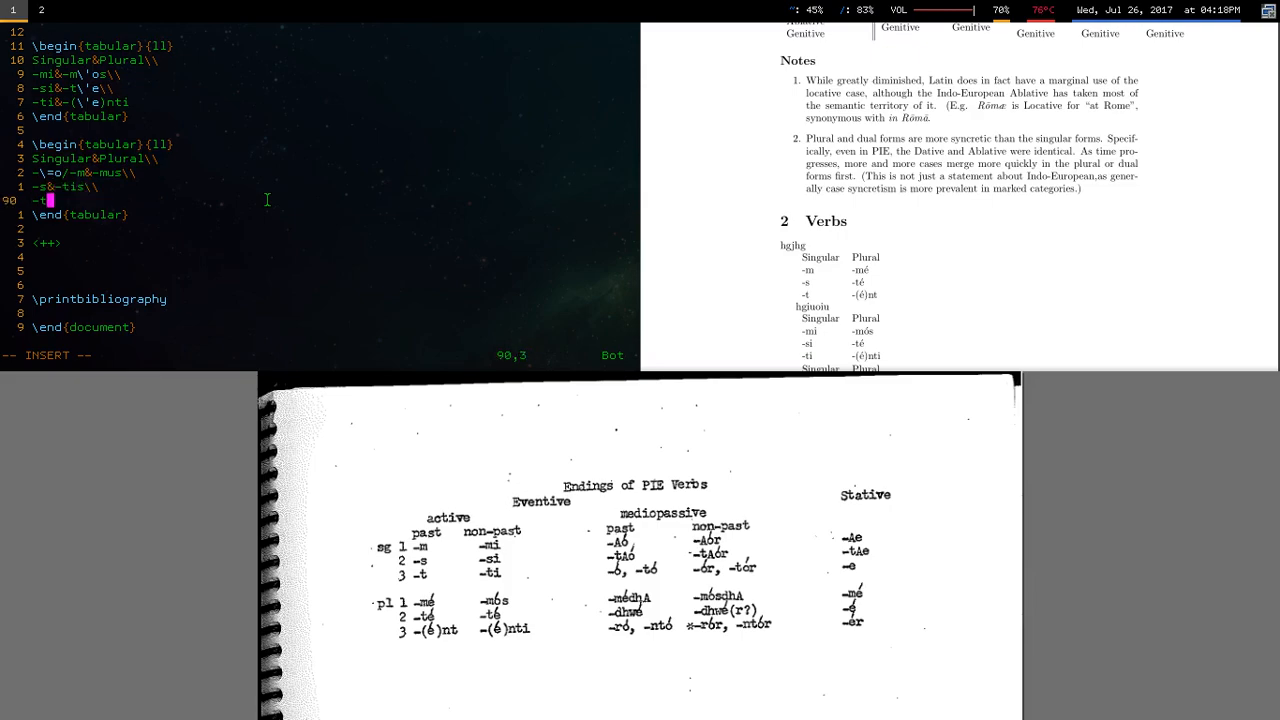
pyautogui.write('Latin endin')
pyautogui.write('&Labial&Dental')
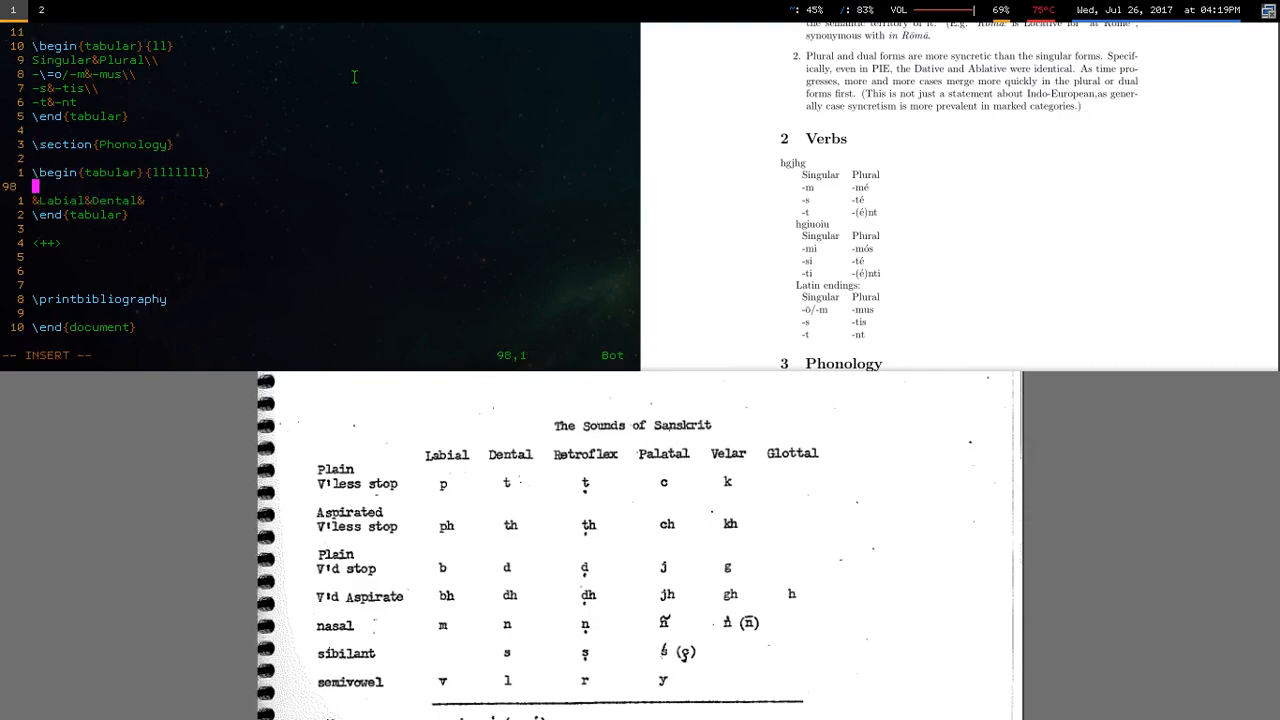
# - Complete the header row with Palatal, Plain, Labiovelar and Glottal columns after the discarded \multirow attempt
pyautogui.write('&&&\\multi')
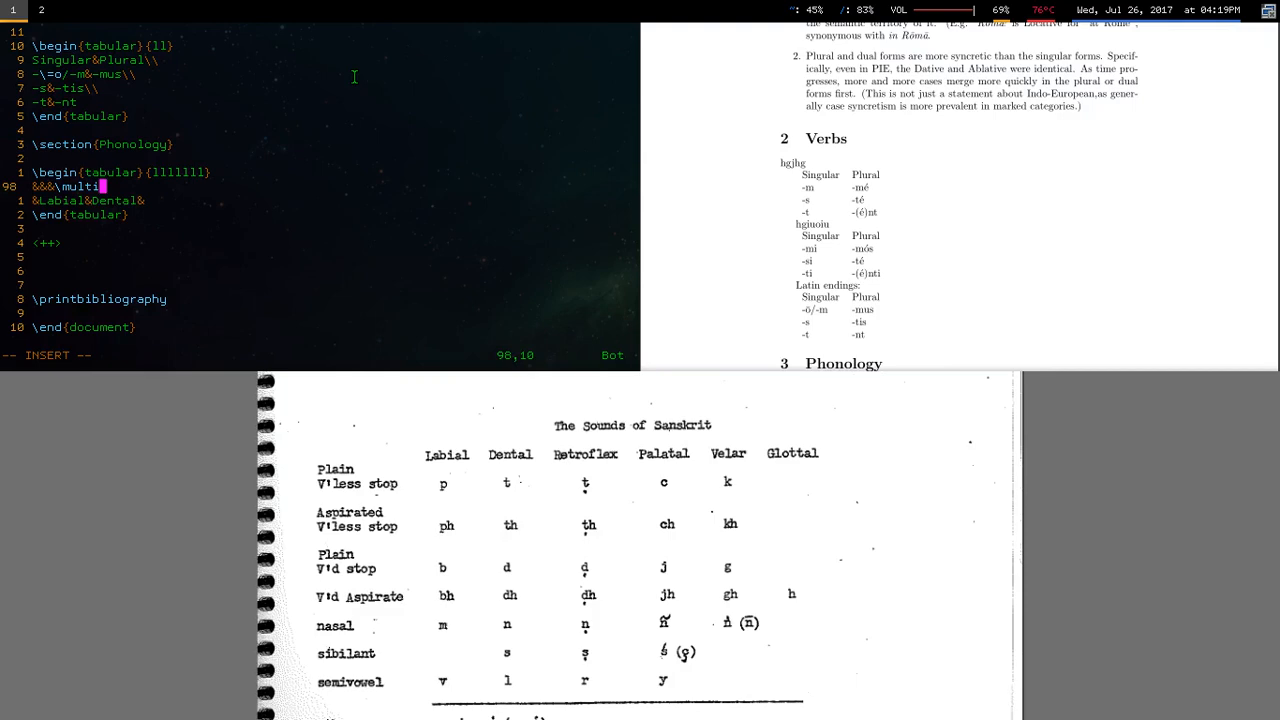
pyautogui.write('row')
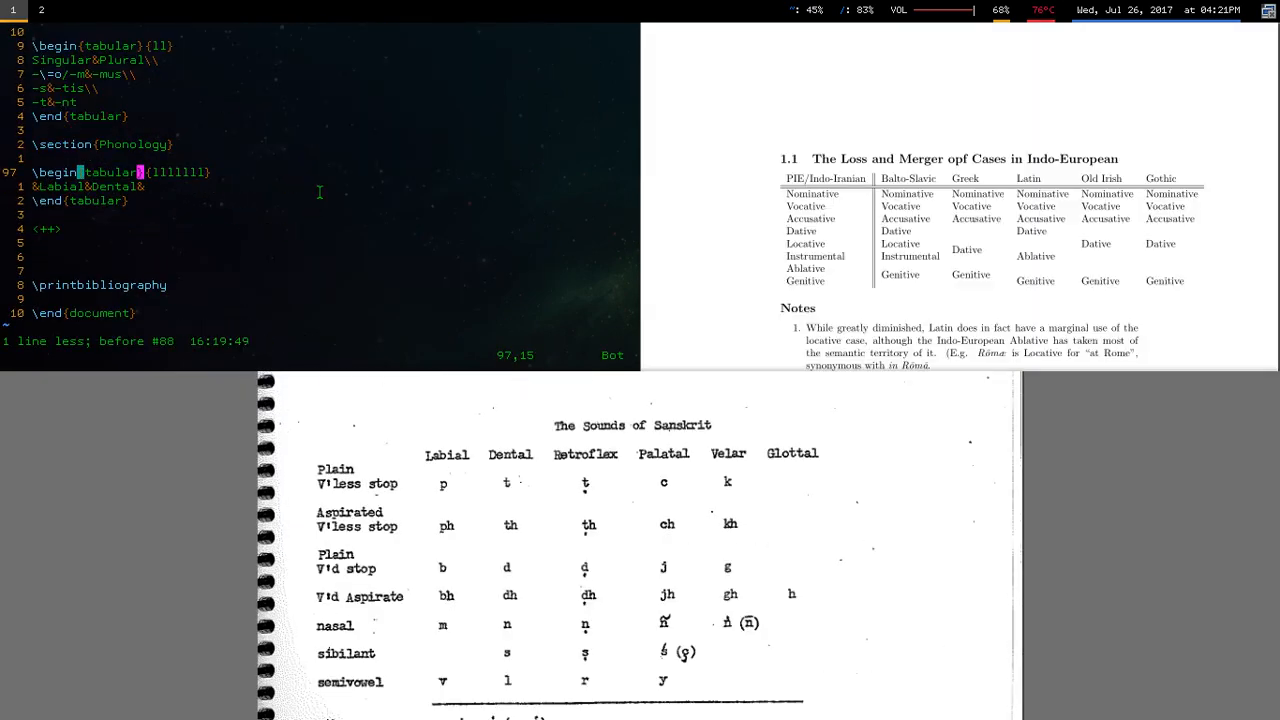
pyautogui.press('i')
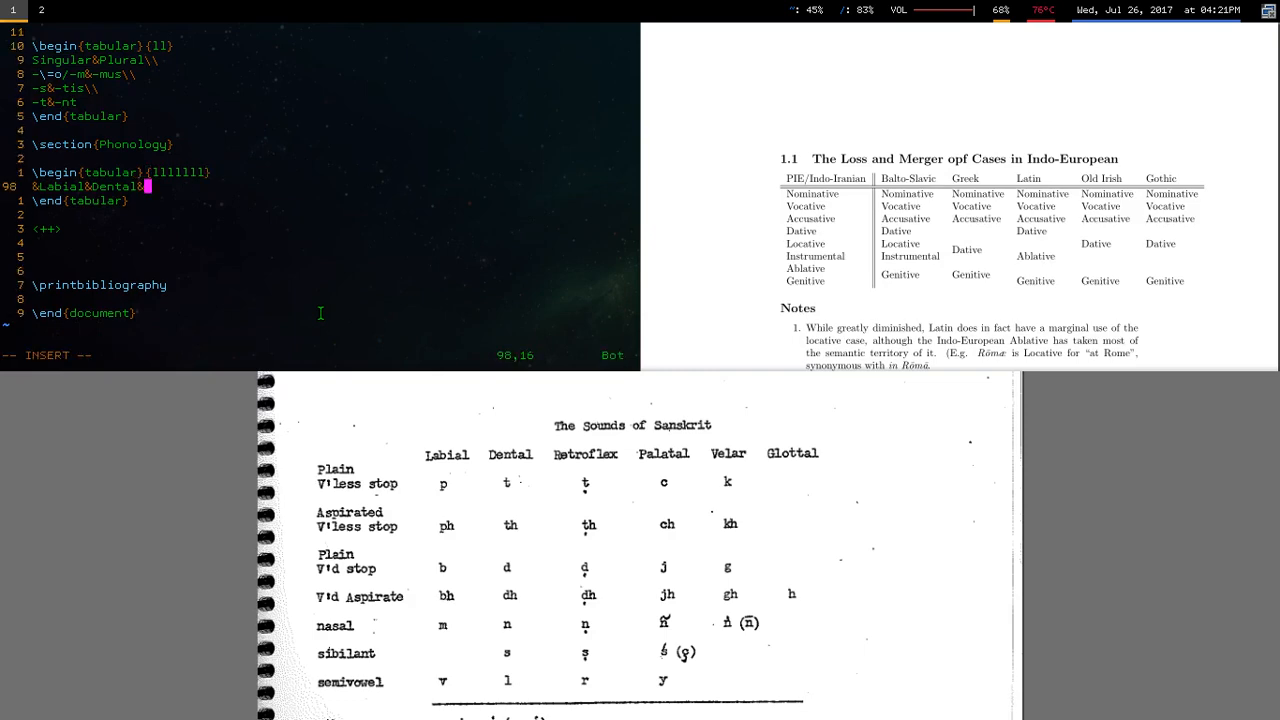
pyautogui.write('&Palatal&Plain&Labiovelar&Glottal\\\\')
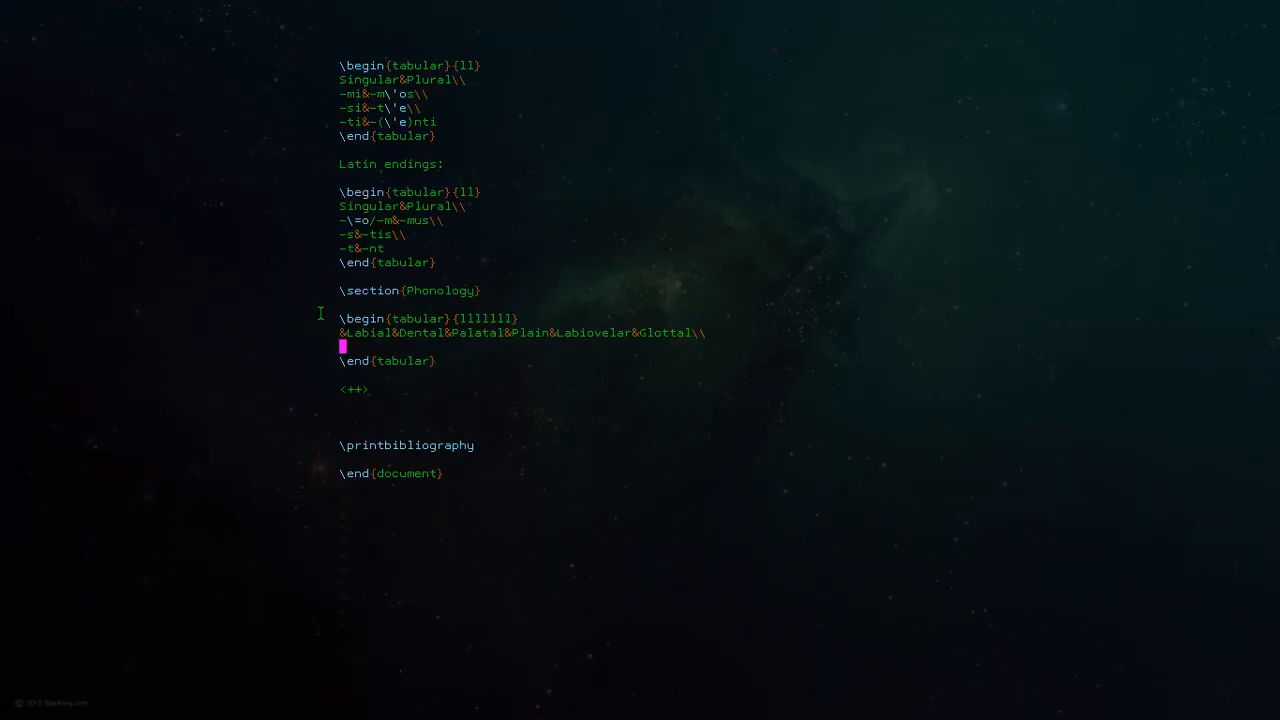
# - Add the Voiceless row (p, t, ḱ, ...) and define \kw with a superscript w for labiovelars
pyautogui.write('Voiceless&')
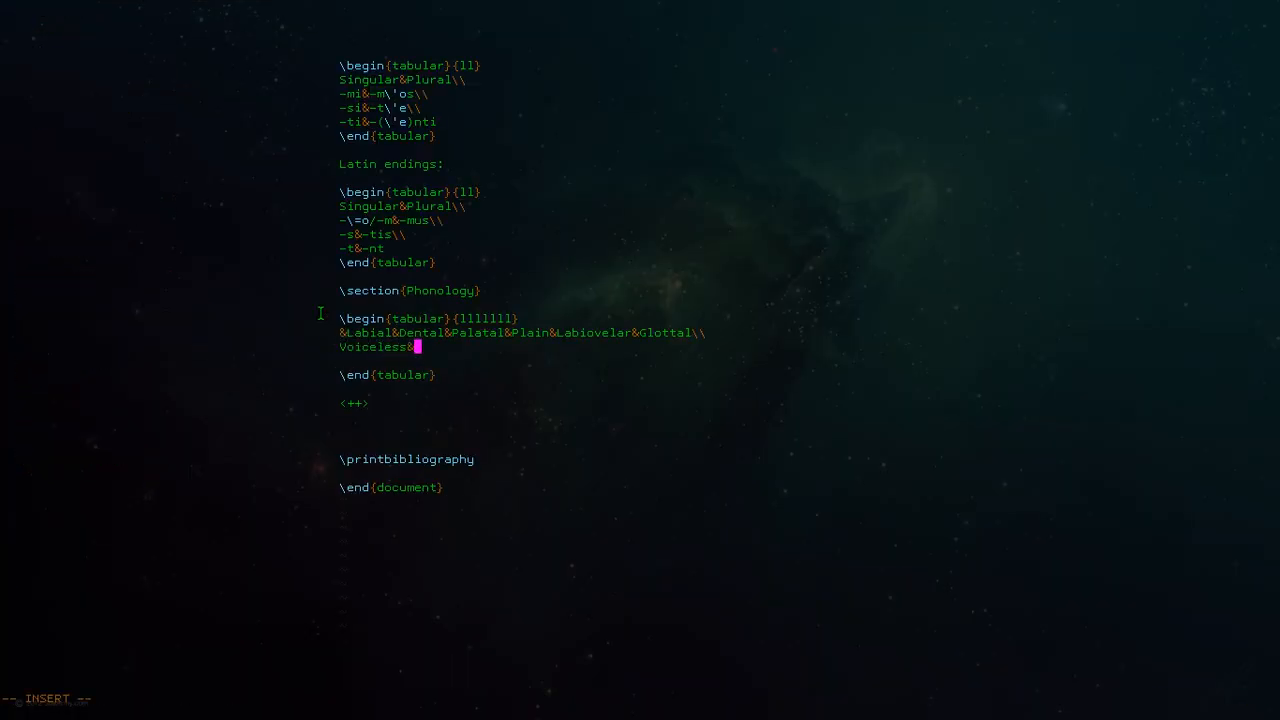
pyautogui.write("p&t&\\'k&")
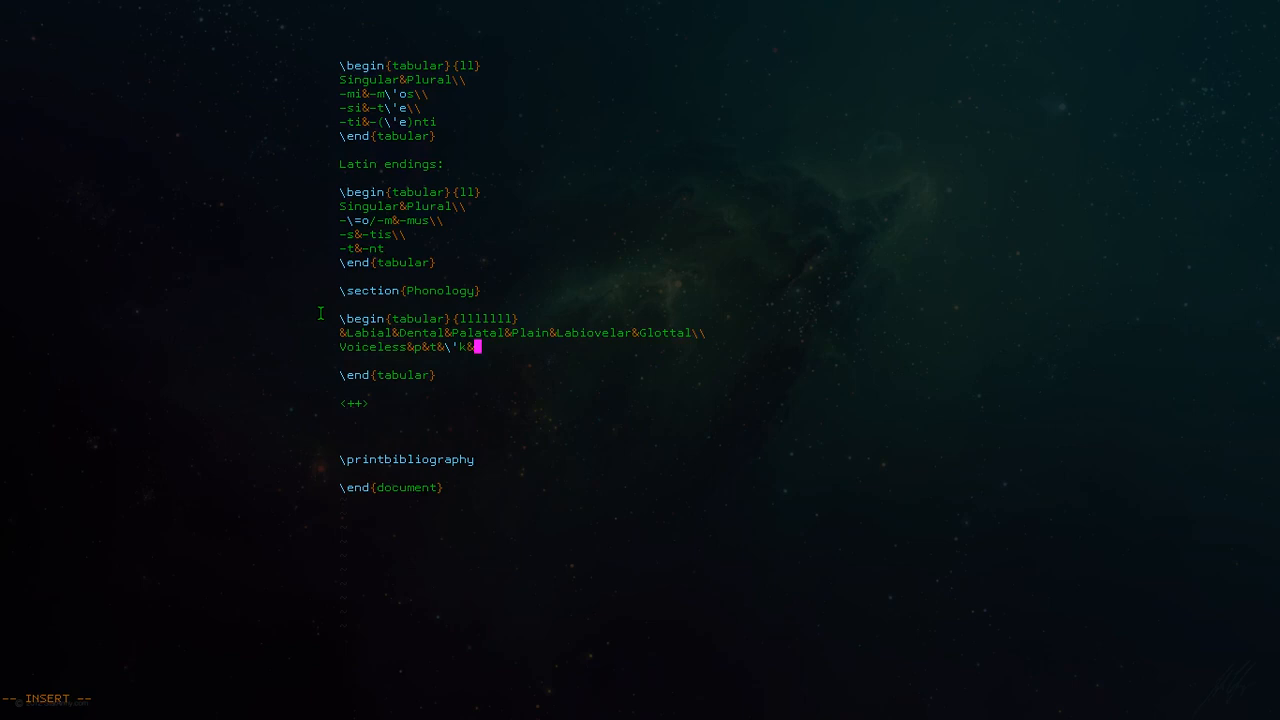
pyautogui.write('\\ne')
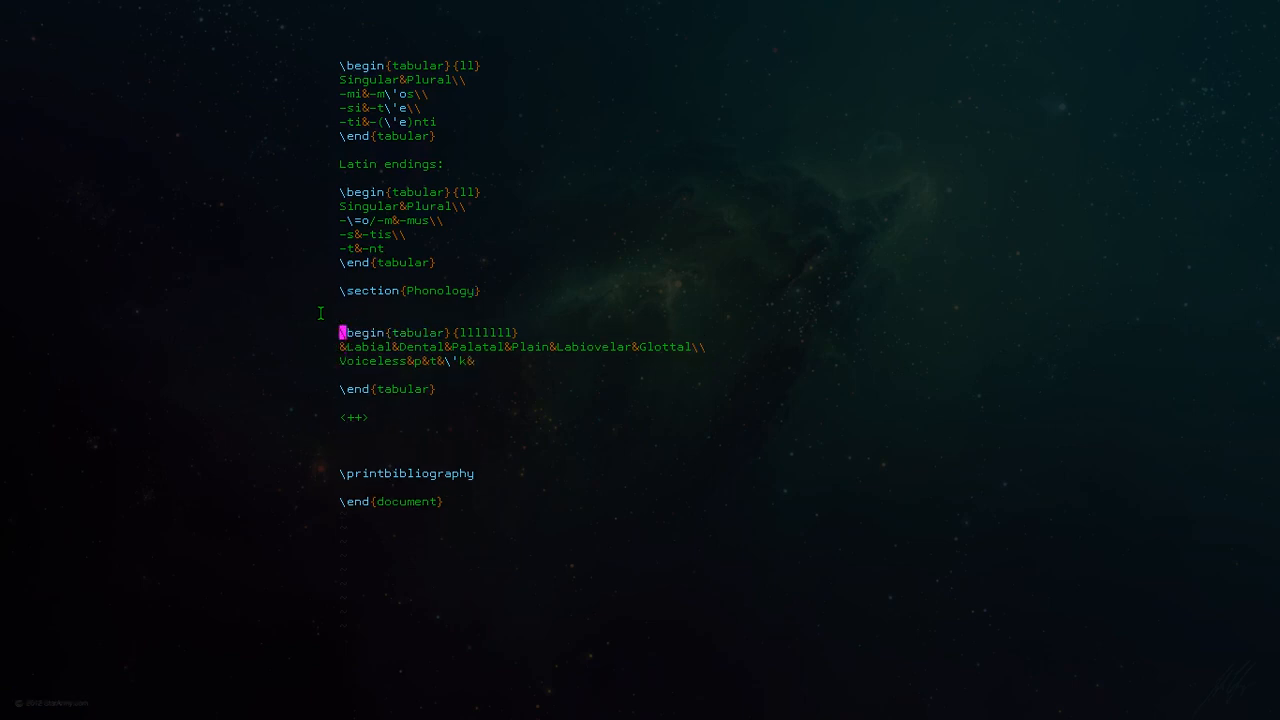
pyautogui.write('\\newcommand\\kw')
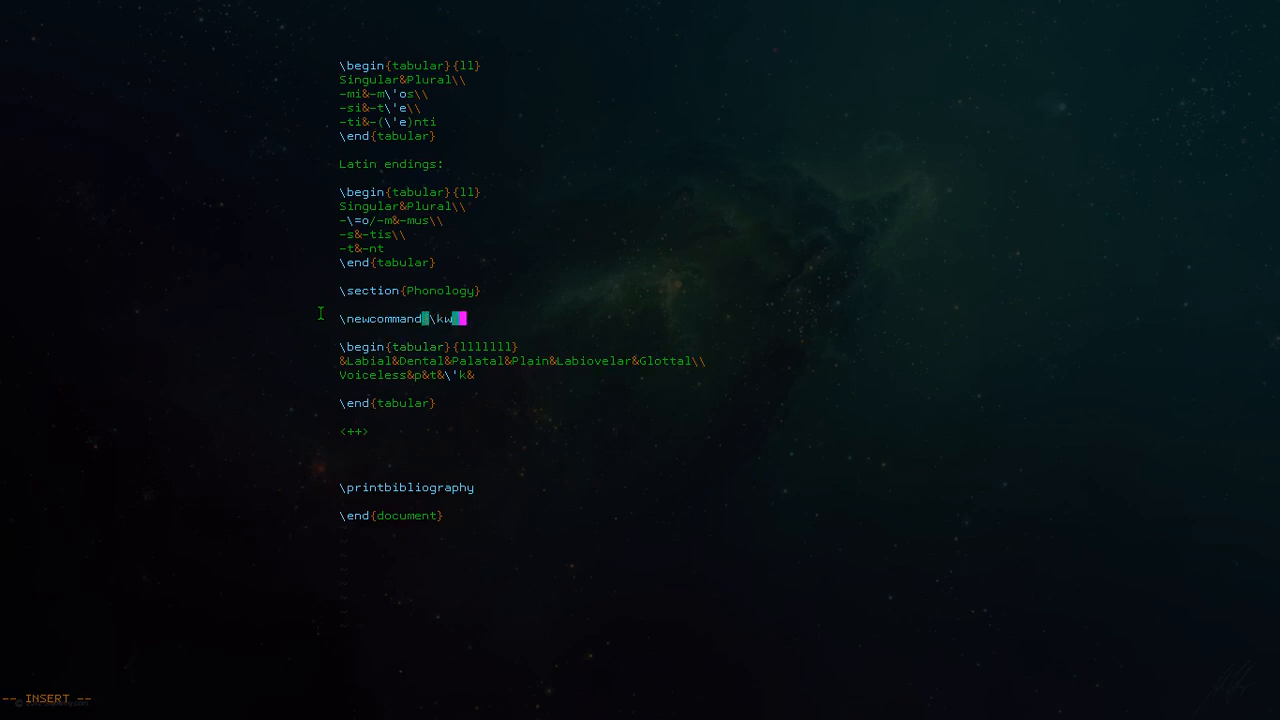
pyautogui.write('}{k\\textsuperscript{w}}')
pyautogui.write("Voiced&b&d&\\'g&g&\\gw\\")
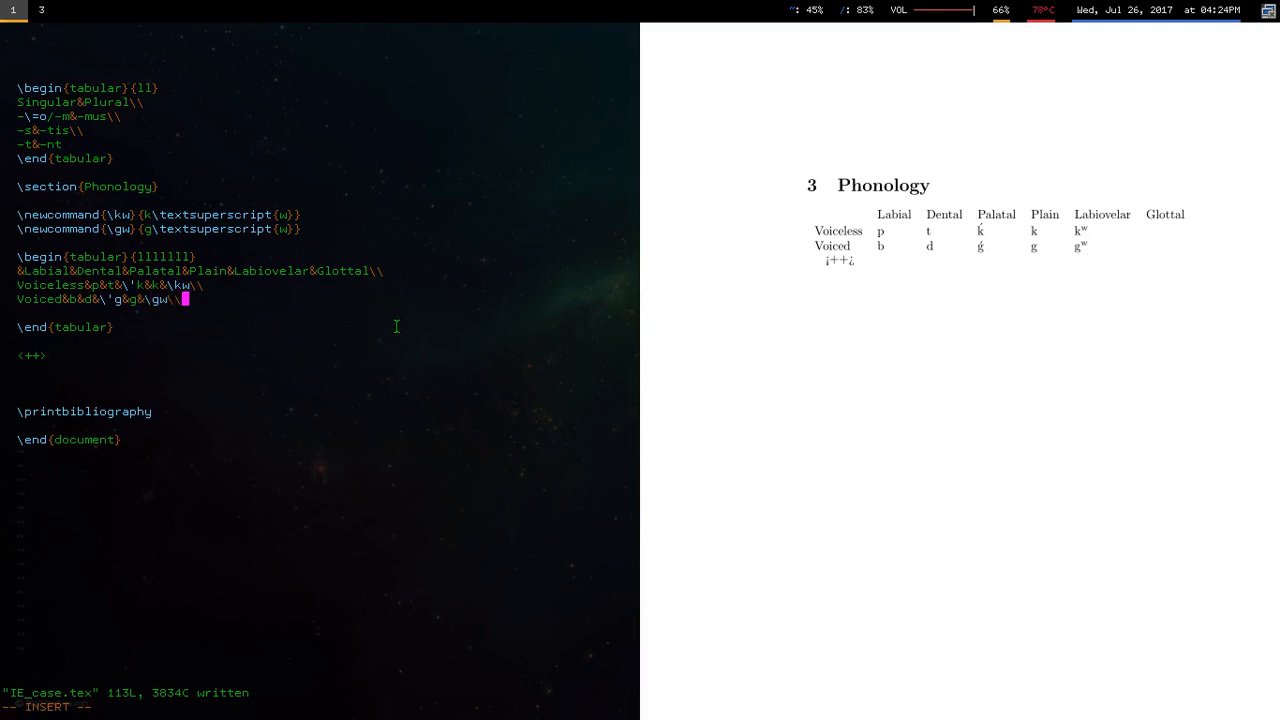
# - Define the \h aspiration superscript and add the Voiced aspirated row ending in \gw\h
pyautogui.write('\\newcommand{\\h}{\\textsuperscript{w}}')
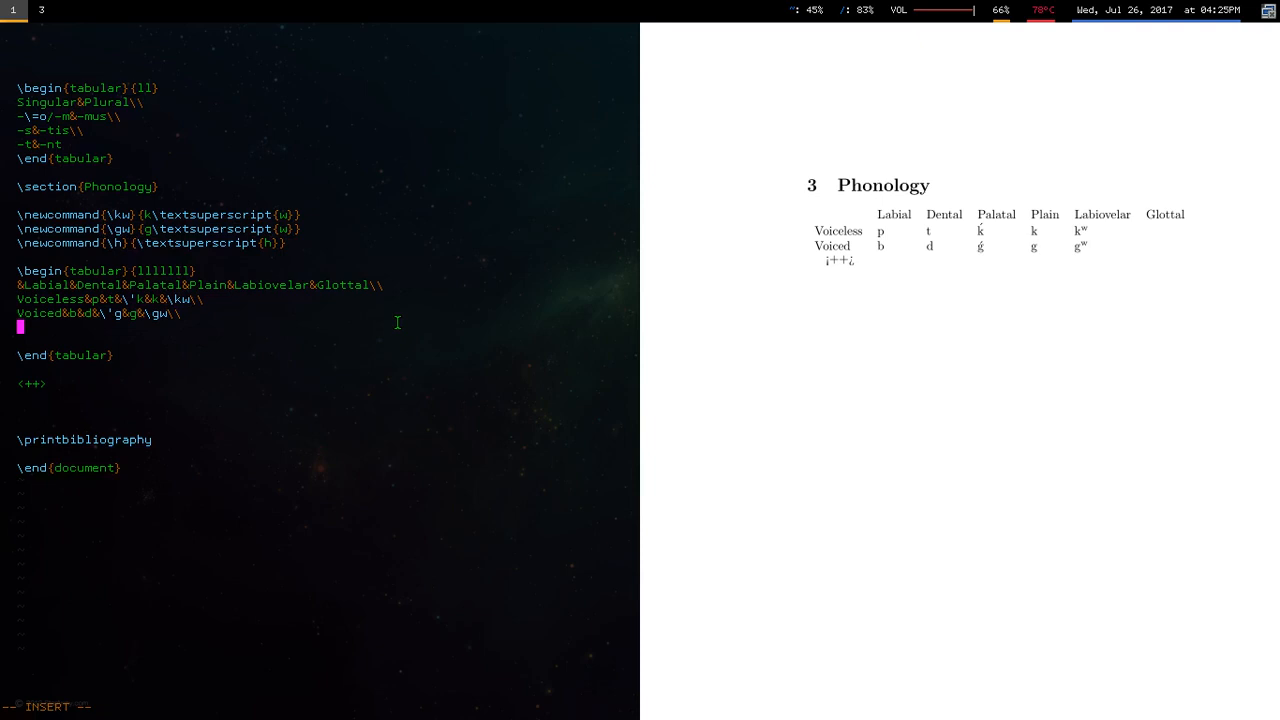
pyautogui.write('Voiced Affricate&b\\h')
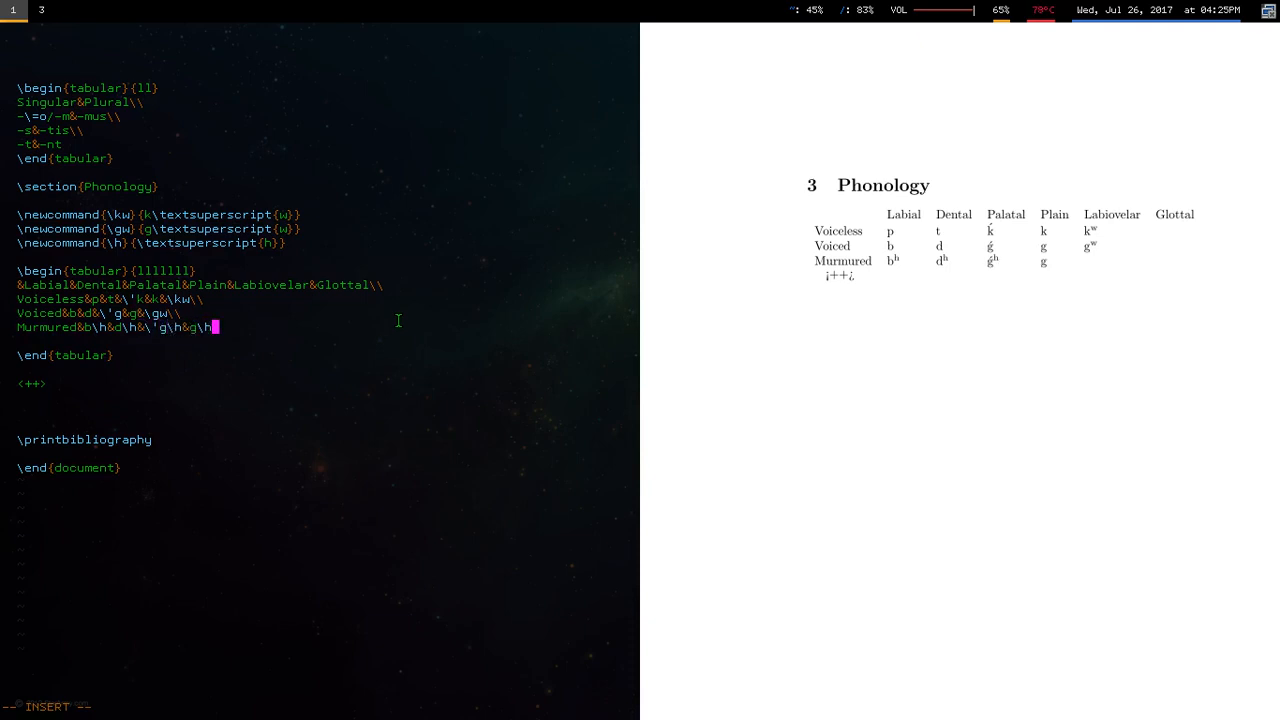
pyautogui.write('&\\gw\\h\\\\')
pyautogui.write('\\newcommand{\\gwh}{g\\textsuperscript{wh')
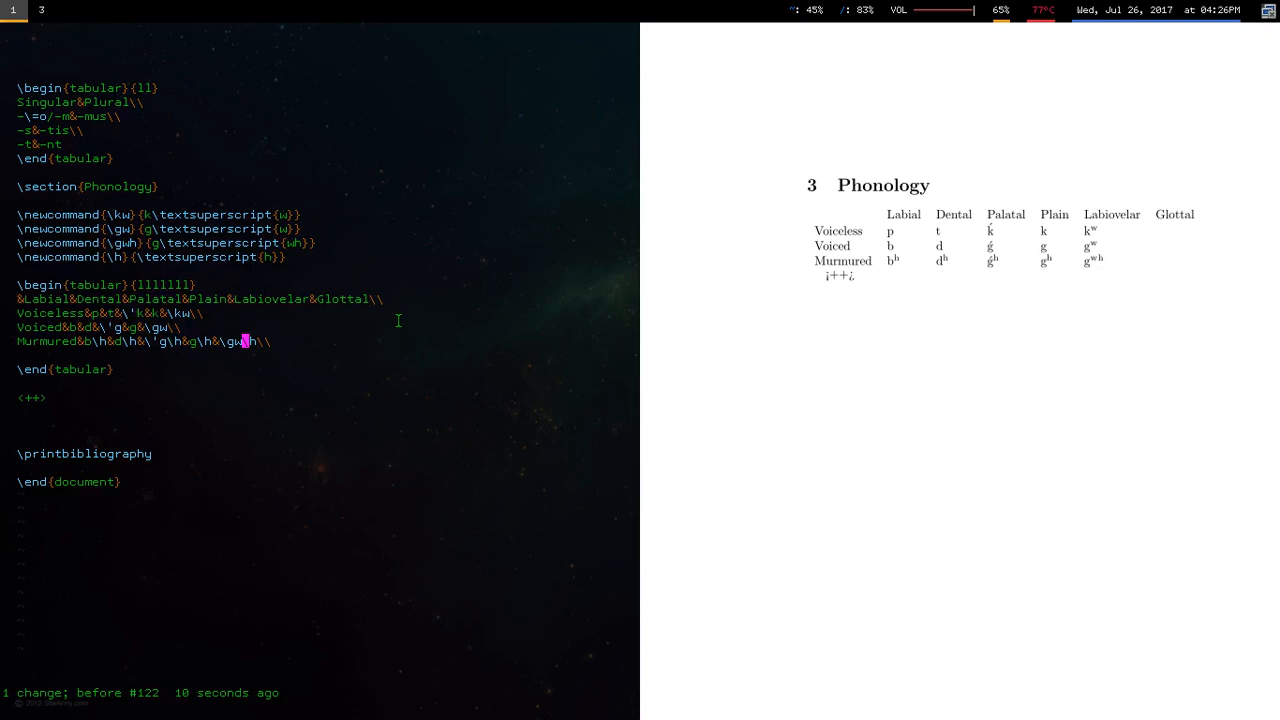
pyautogui.write('asdfsad')
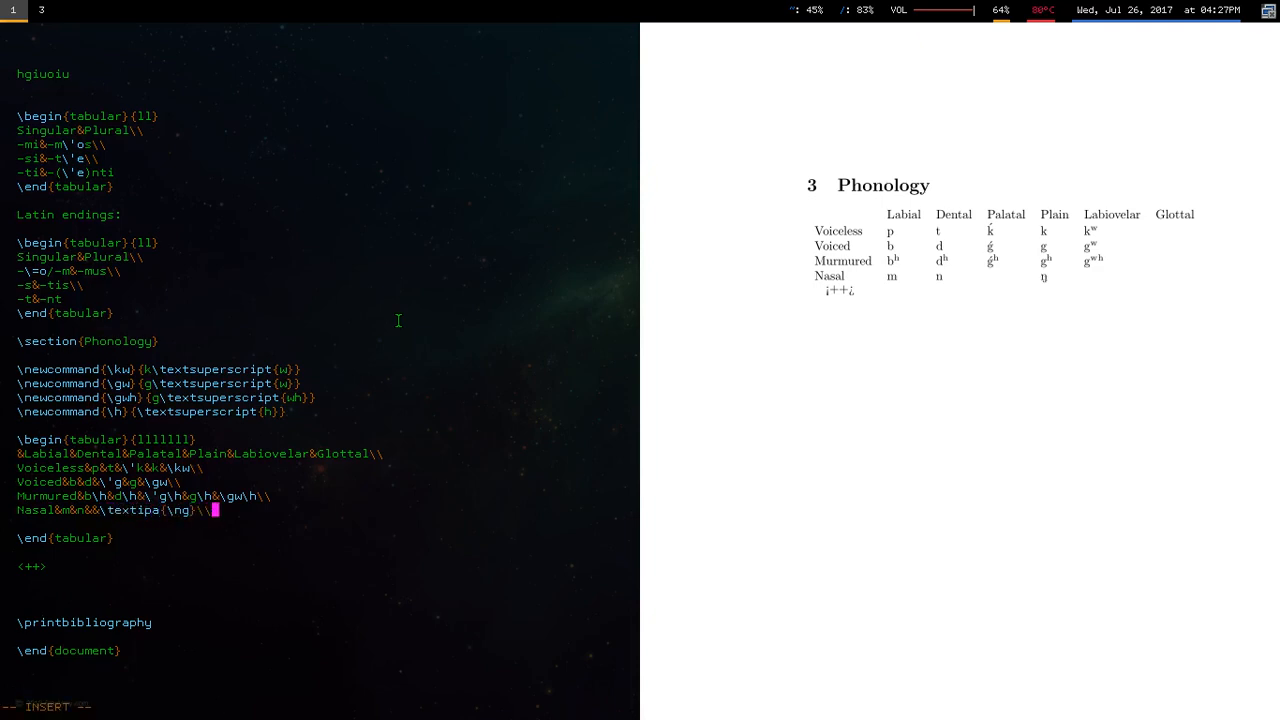
# - Add the Resonants row (l/r, y, w) and begin the Laryngeals row
pyautogui.write('Resonant')
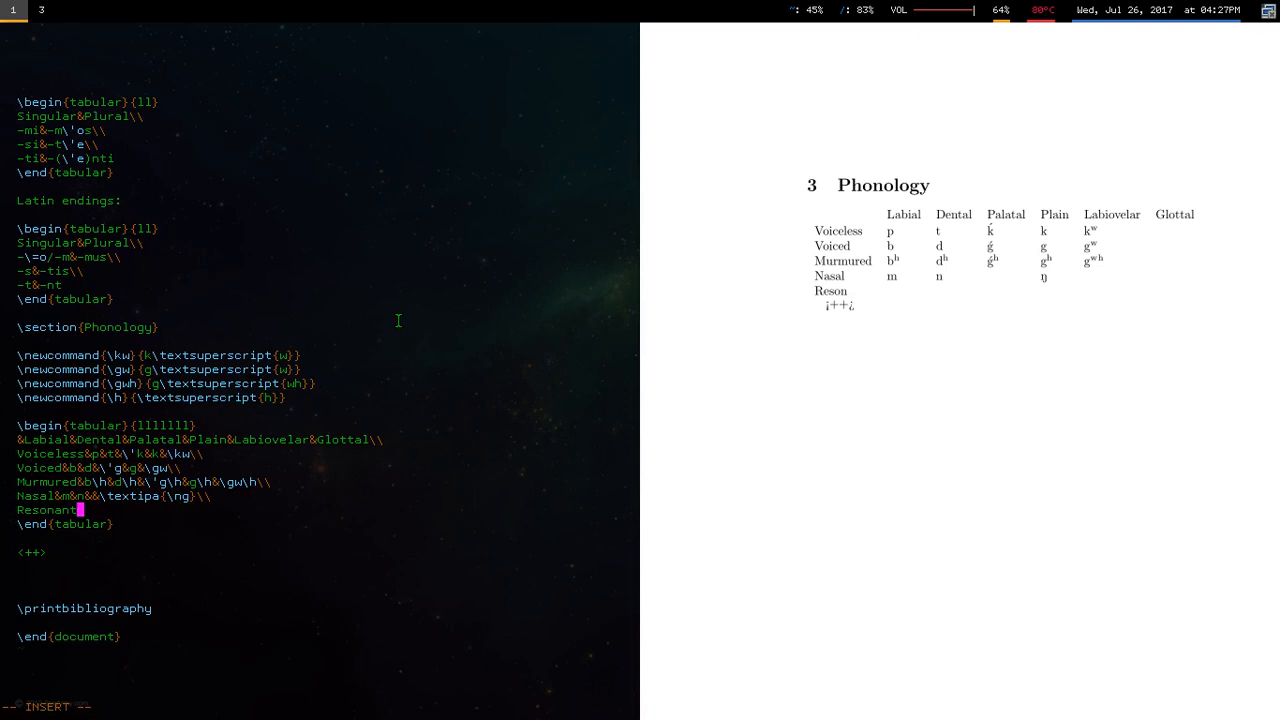
pyautogui.write('s&&l/r&y&&w\\\\')
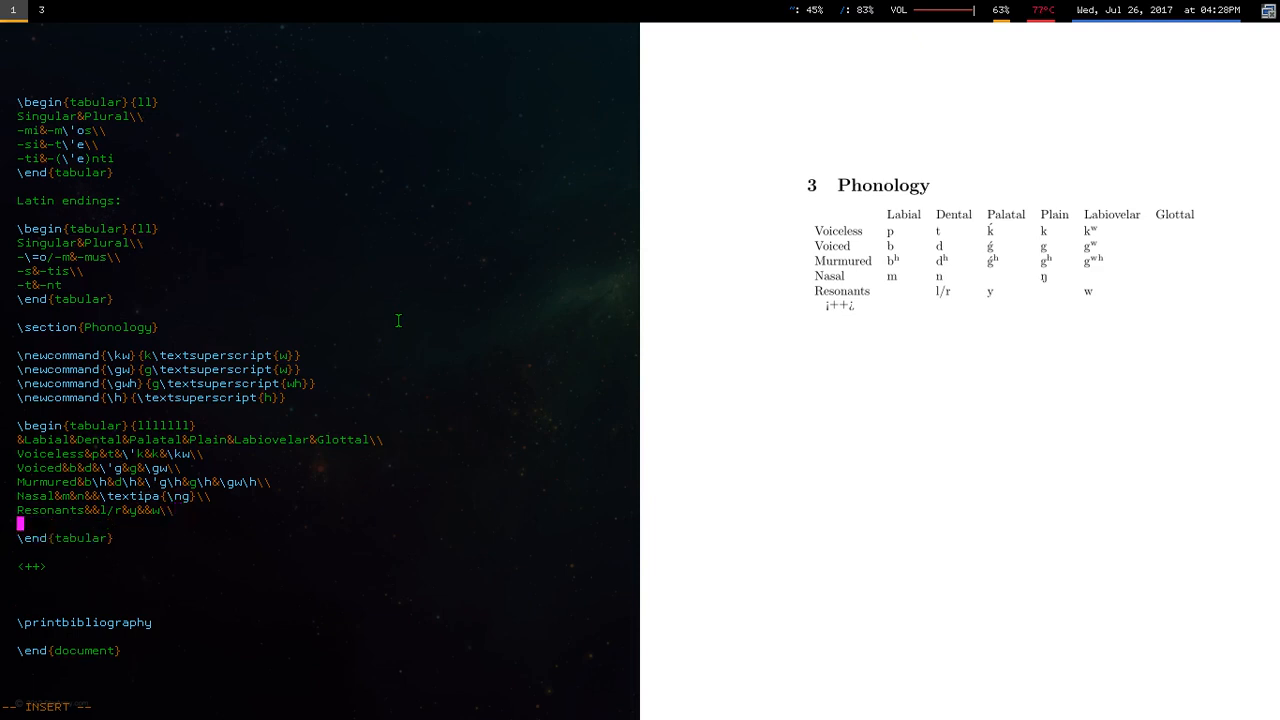
pyautogui.write('Laryngeals&&&\\h1&\\h2&\\h3\\\\')
pyautogui.click(68, 566)
pyautogui.write('asdfkasjhfc')
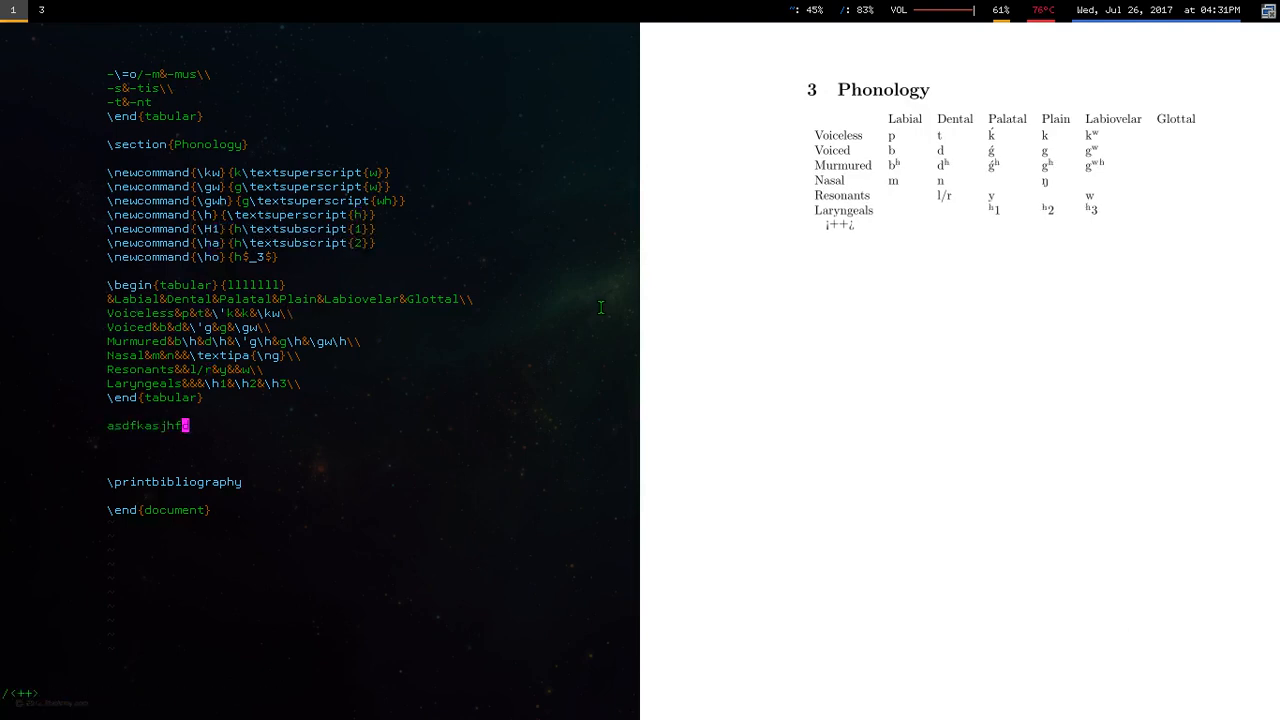
# - Split Phonology into Consonants, Laryngeals and Vowels subsections with a Fricatives row and vowel list
pyautogui.write('d')
pyautogui.write('i, e, a, o, u in both short (')
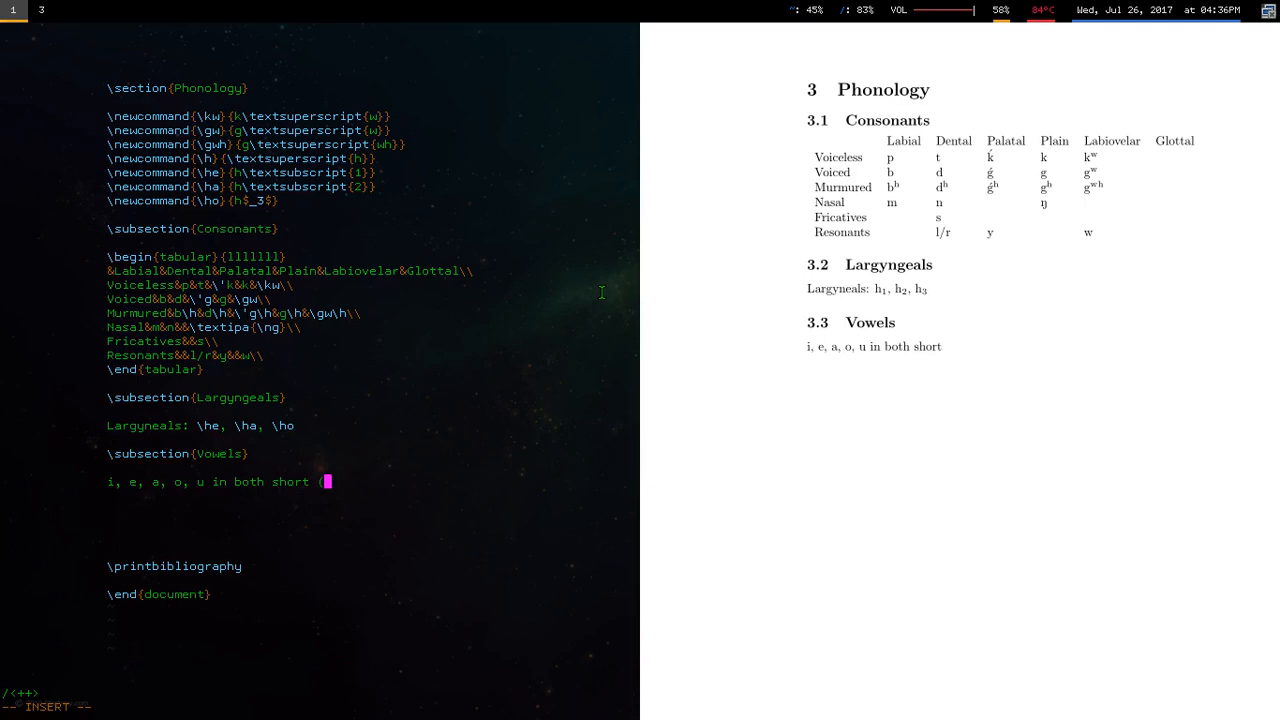
# - Extend the Vowels paragraph: long vowels and /u/, /i/ equalling /w/, /y/ respectively
pyautogui.click(40, 10)
pyautogui.write('\\u{i}) and long (\\=i')
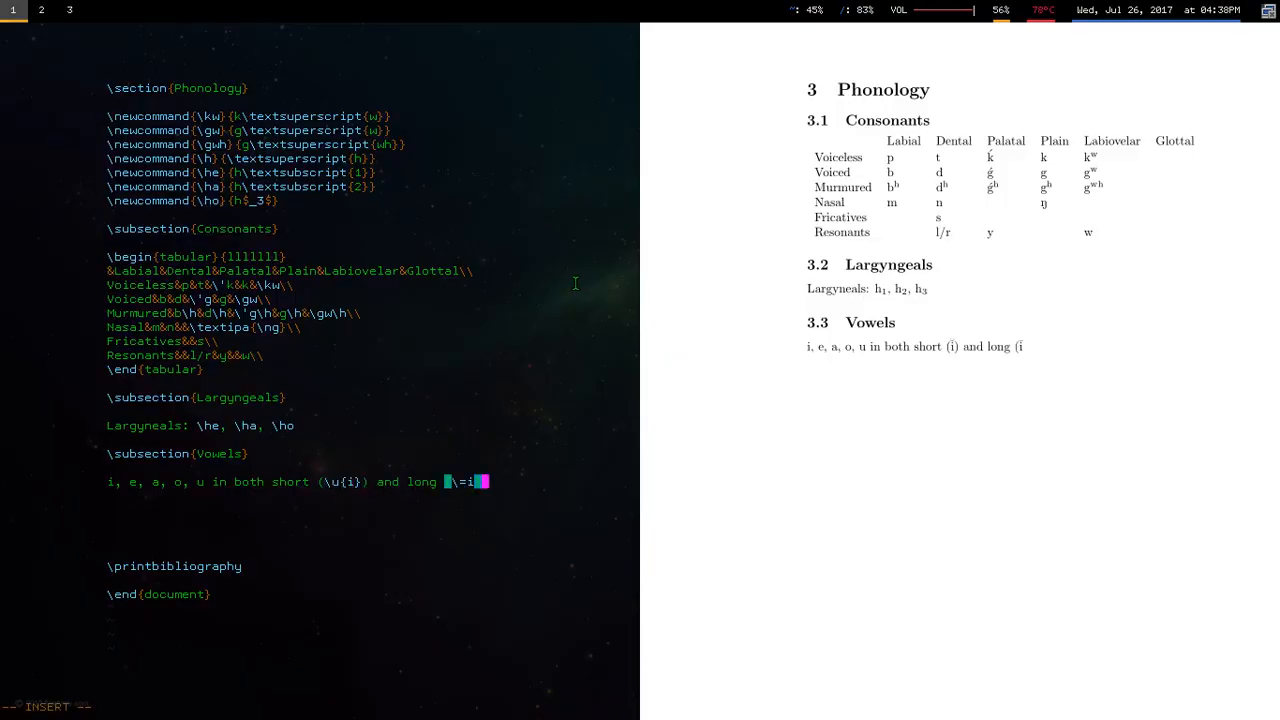
pyautogui.write(". It may be, however that /u/ and /i/ are ``the same'' as the resonant sounds /y/ and /")
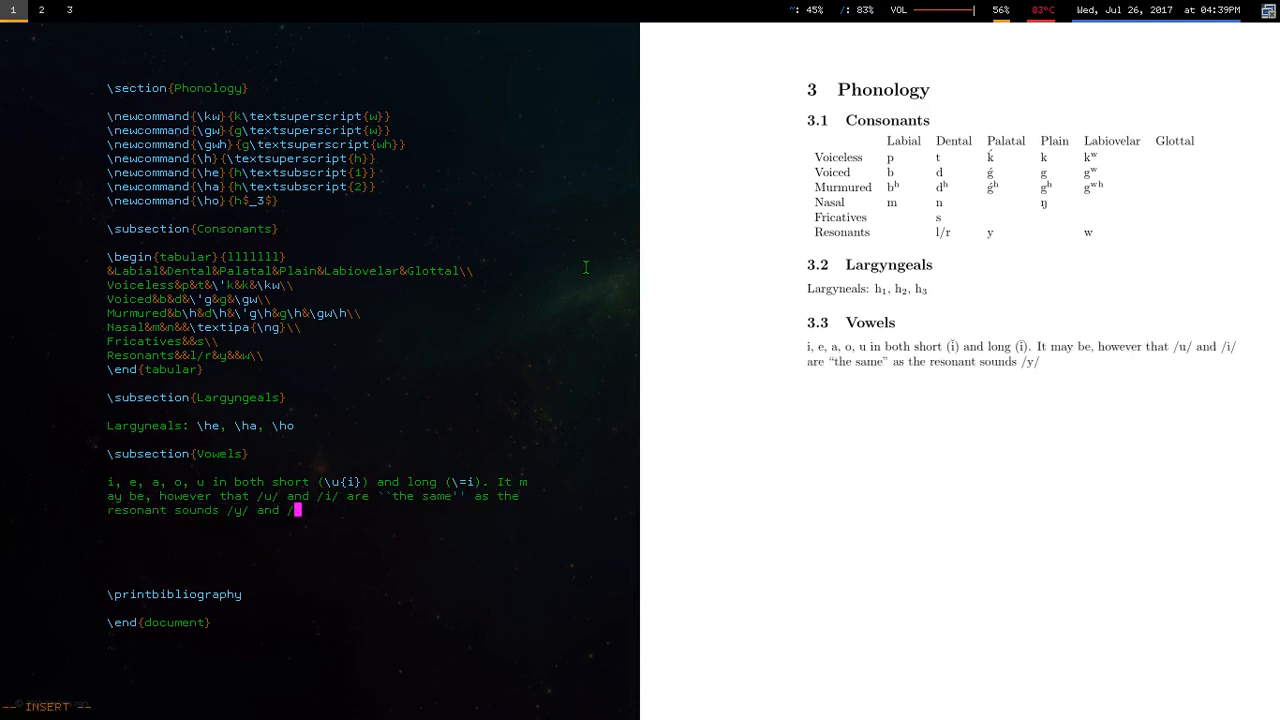
pyautogui.write('respectively.')
pyautogui.write('\\textbf{Note:')
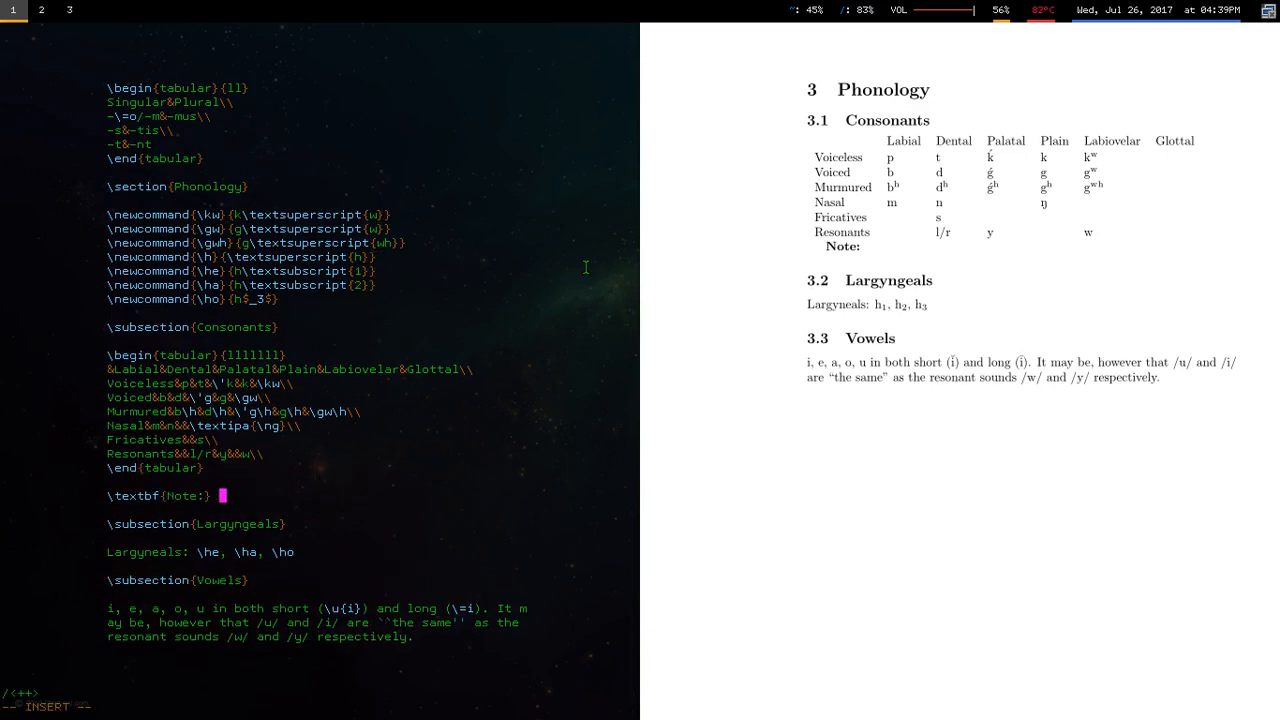
# - Write the note that IE transcription predates IPA, so /y/ is actually IPA [j]
pyautogui.write('Indo-European studies predates the establishment of the IPA as we know it. The sound /y/, for')
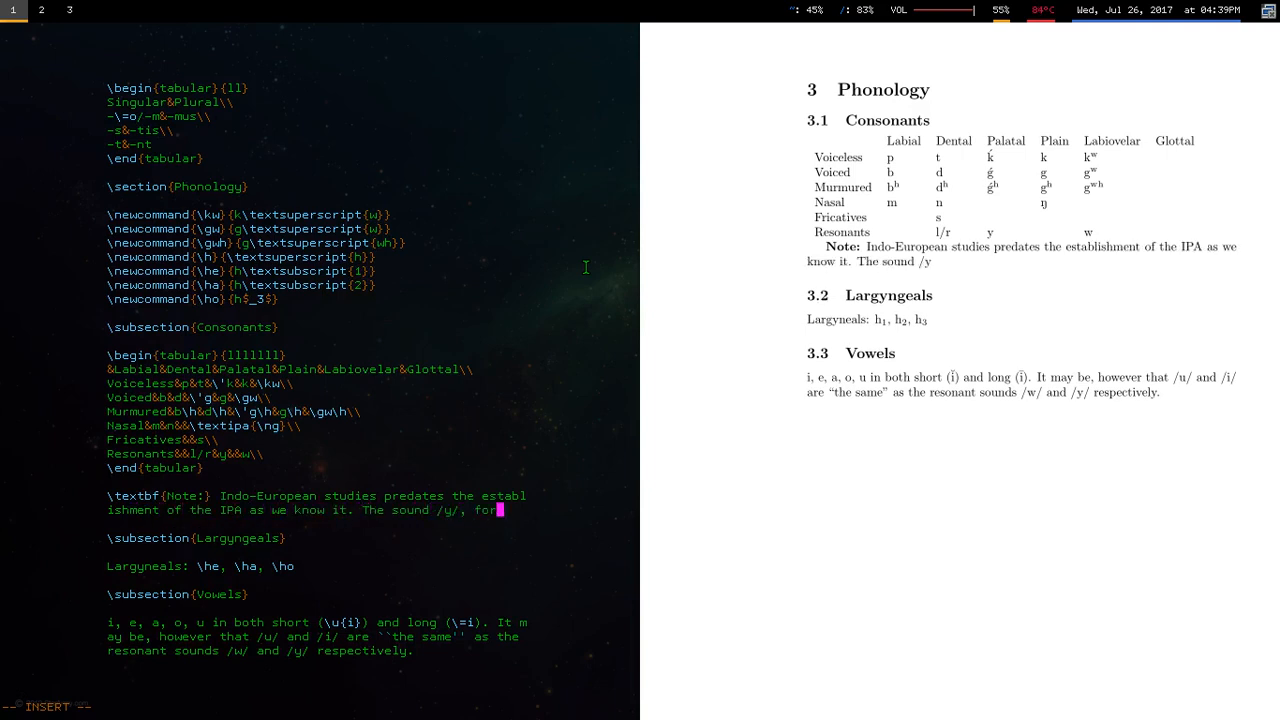
pyautogui.write('example is actually [j] in the IPA, (the \\textit{y} in \\textit{yes}).')
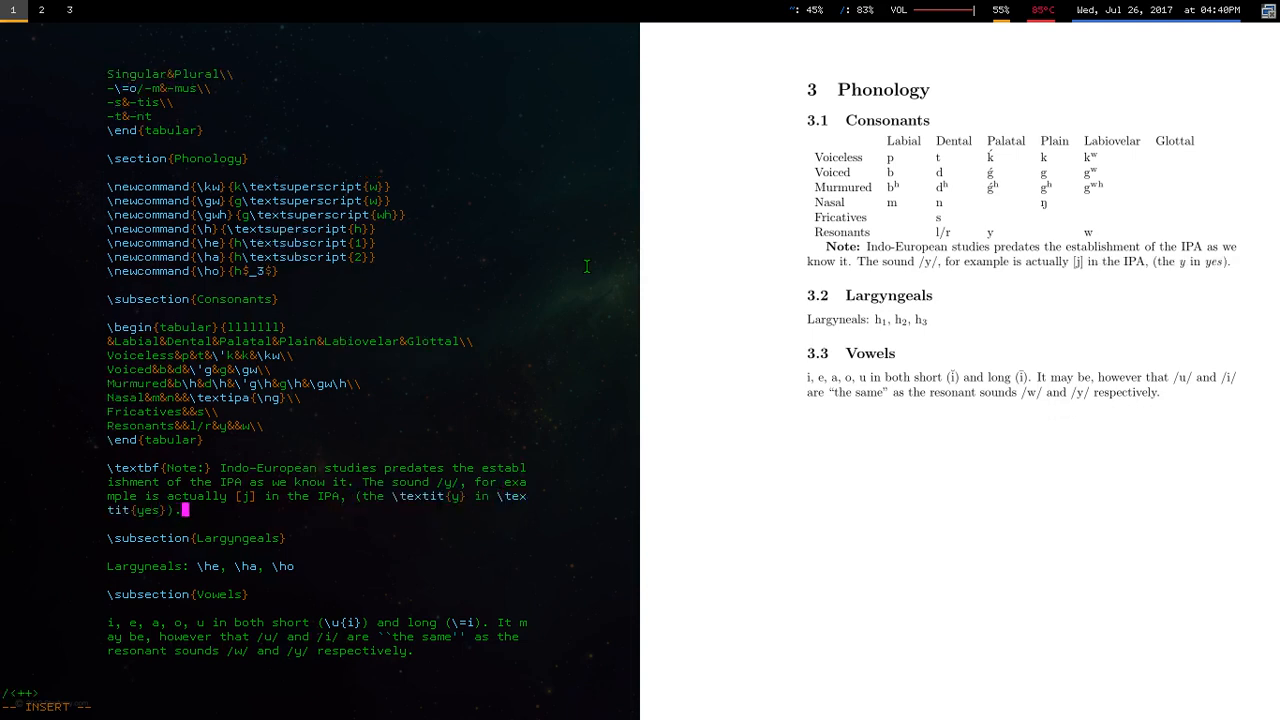
pyautogui.write('This holds in transcription')
pyautogui.write('Be careful, language from language what sounds are supposed to mean.')
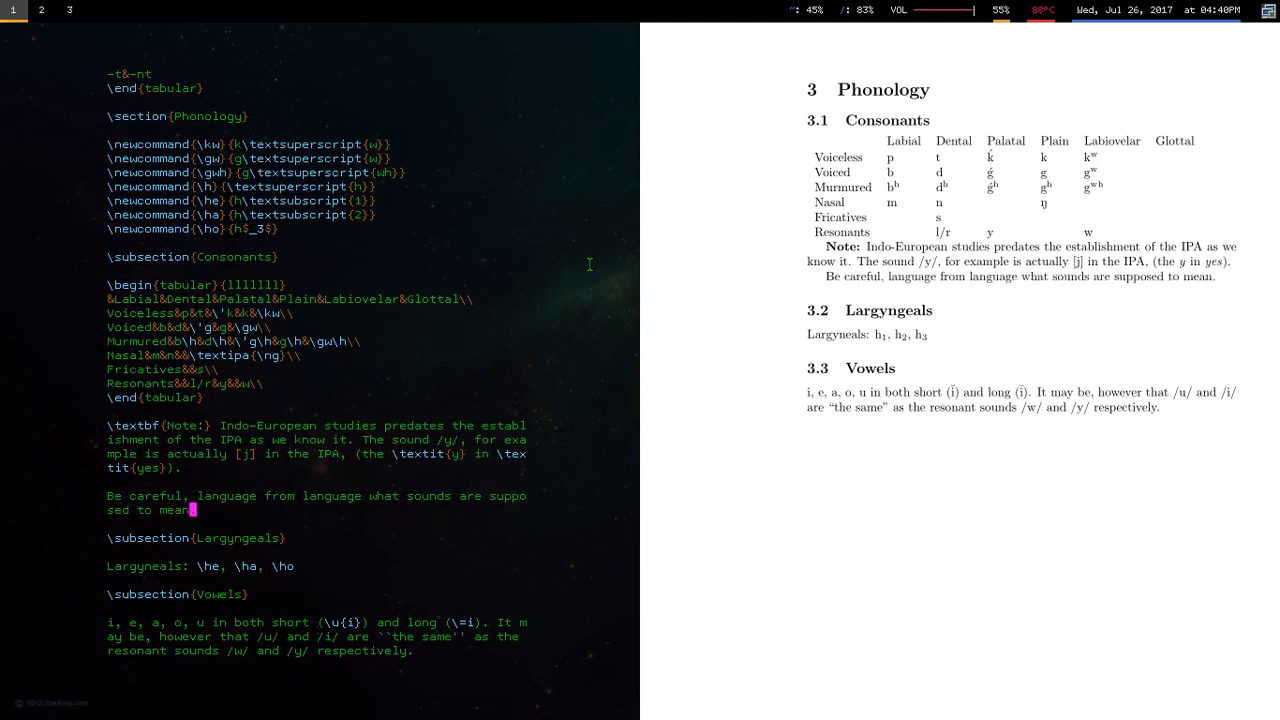
pyautogui.write('Since IPA is not used in IE linguistics, b')
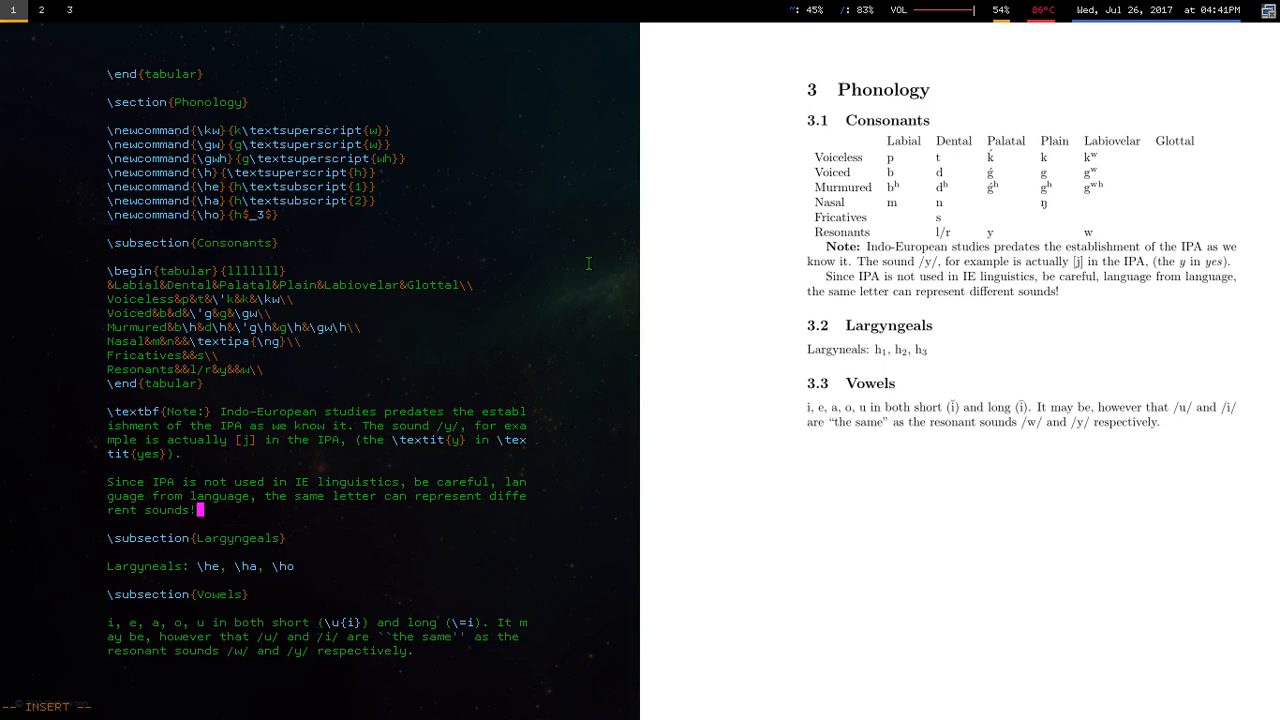
# - Add the example that "th" means [tʰ] for Greek but a different sound for Germanic
pyautogui.write('For example writing "th" when talking about classical')
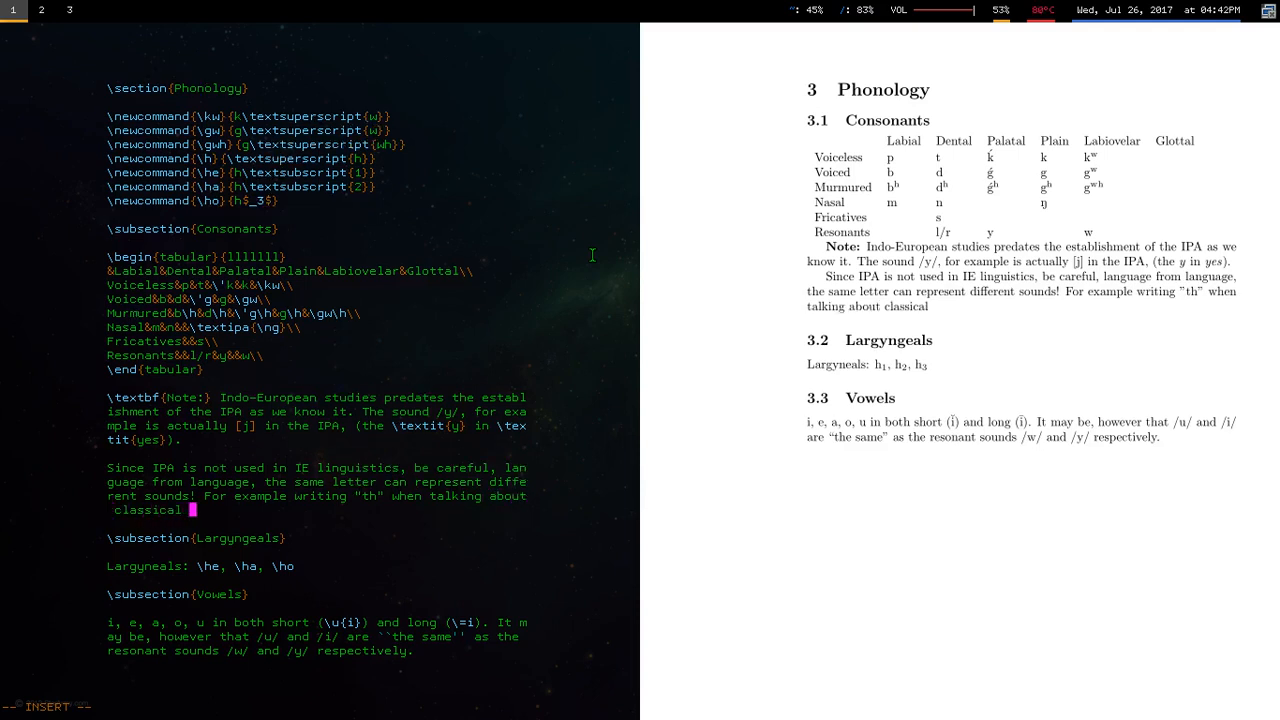
pyautogui.write('Greek, we usually mean the sound')
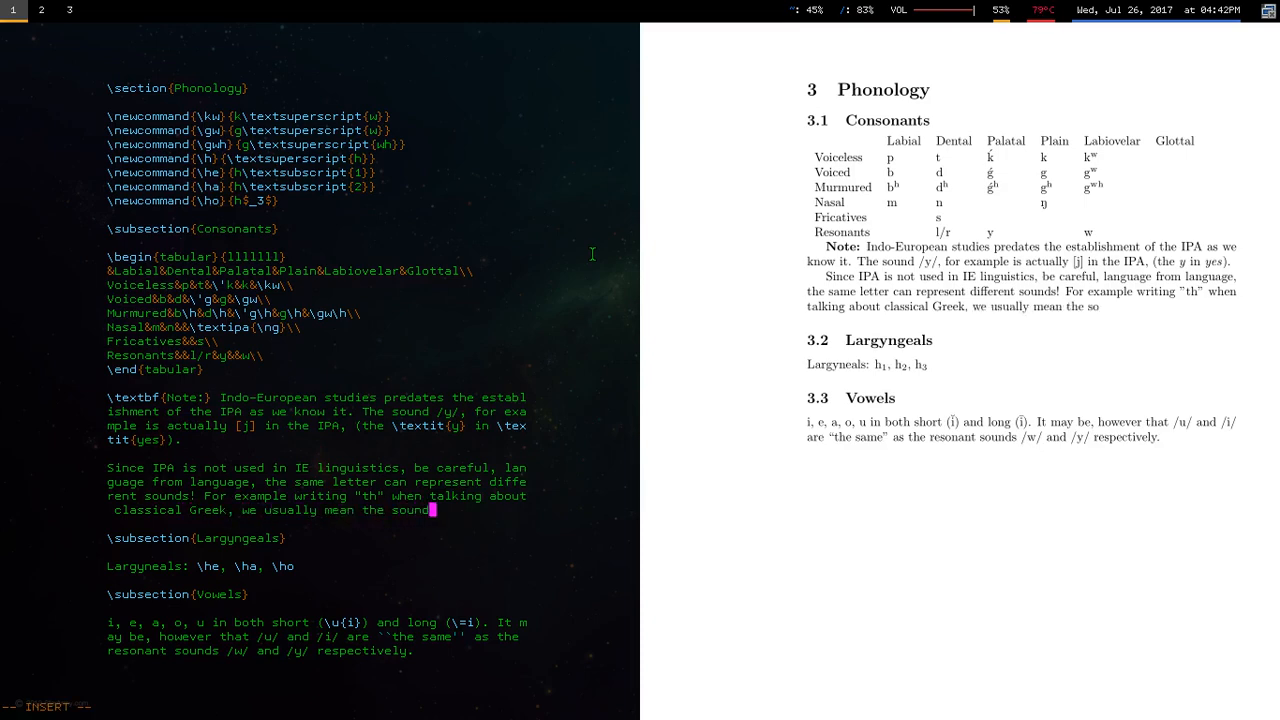
pyautogui.write('[t\\h], while when talking abo')
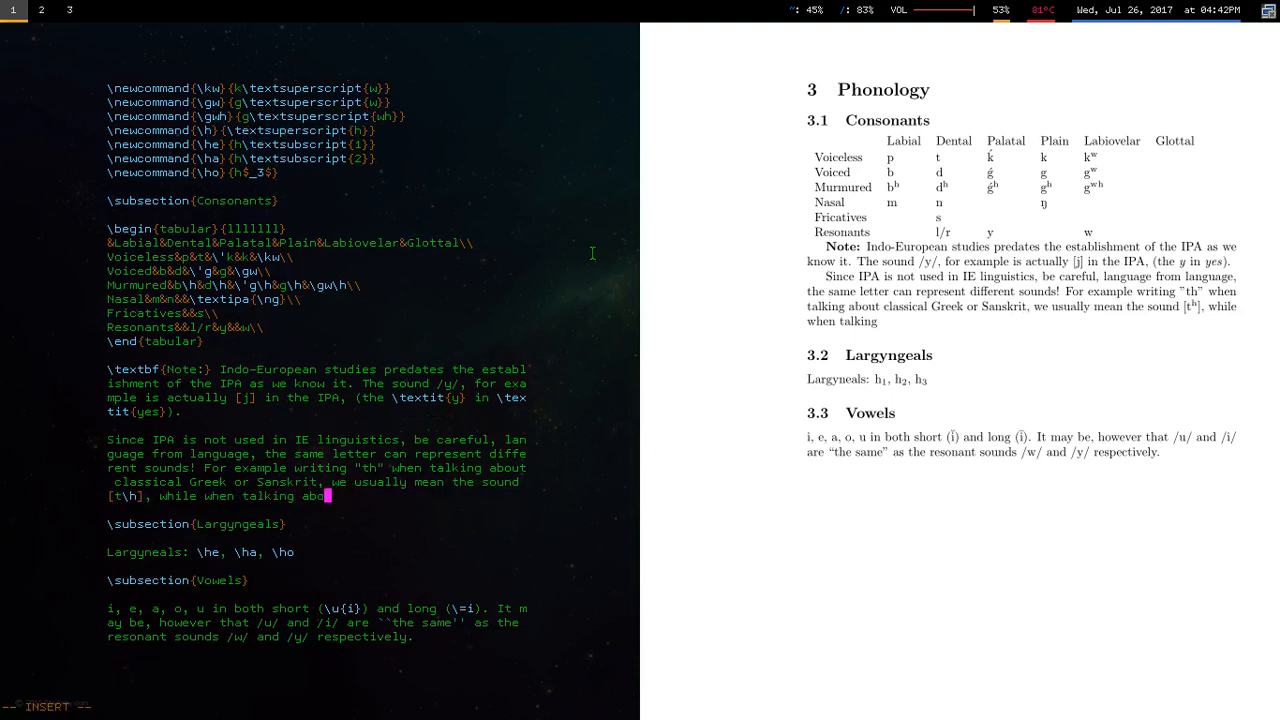
pyautogui.write('Germanic')
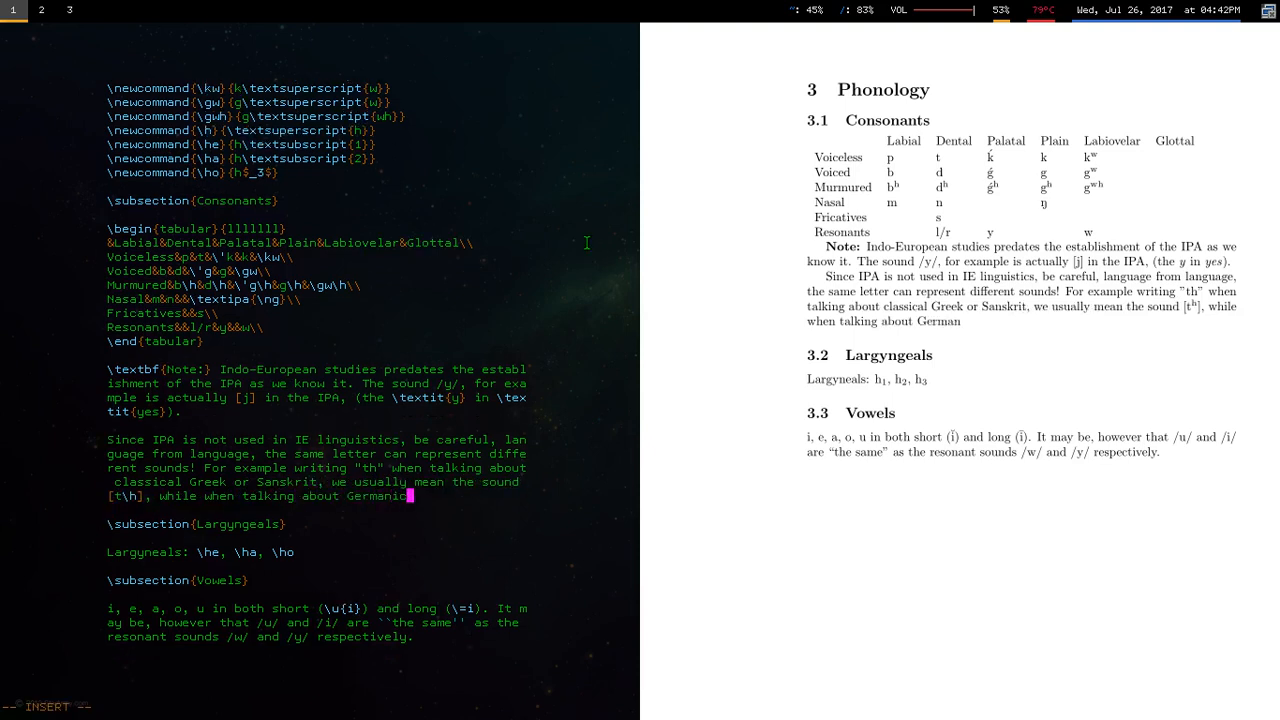